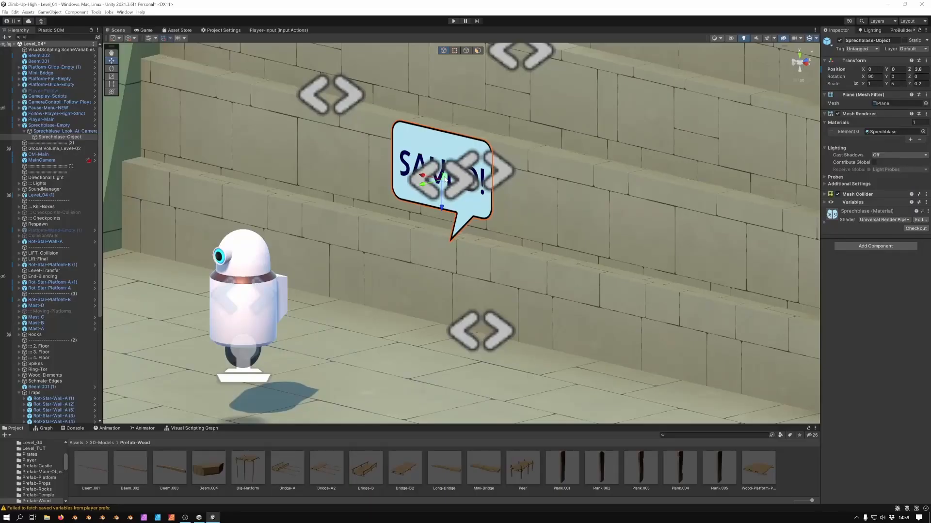
Check in the three changed scene and project-settings files with the comment 'Update'.
{"action": "left_click_drag", "start_coordinate": [442, 181], "coordinate": [428, 163]}
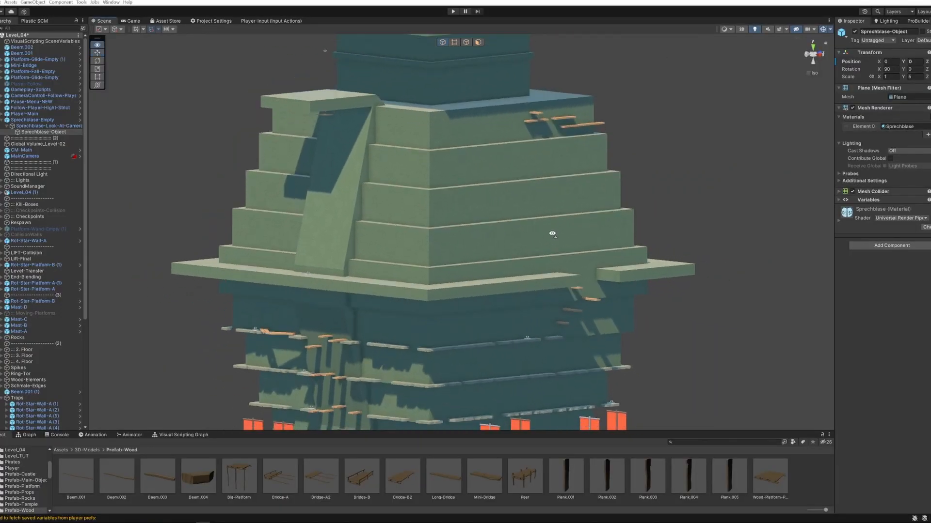
{"action": "left_click_drag", "start_coordinate": [552, 237], "coordinate": [468, 223]}
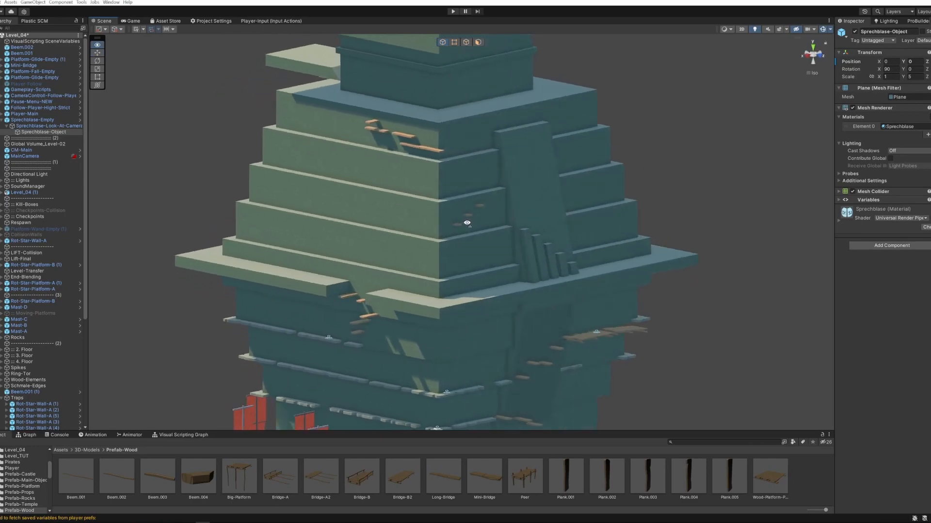
{"action": "left_click_drag", "start_coordinate": [467, 222], "coordinate": [592, 216]}
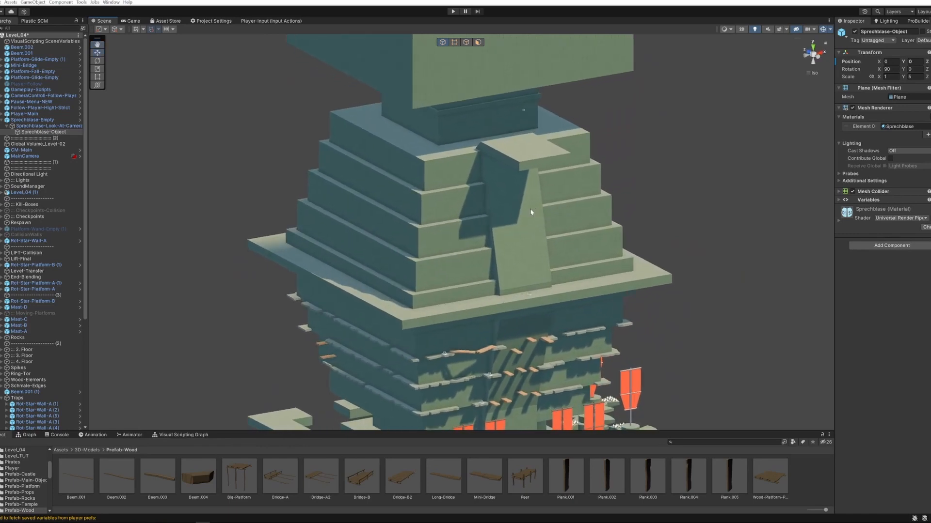
{"action": "mouse_move", "coordinate": [482, 288]}
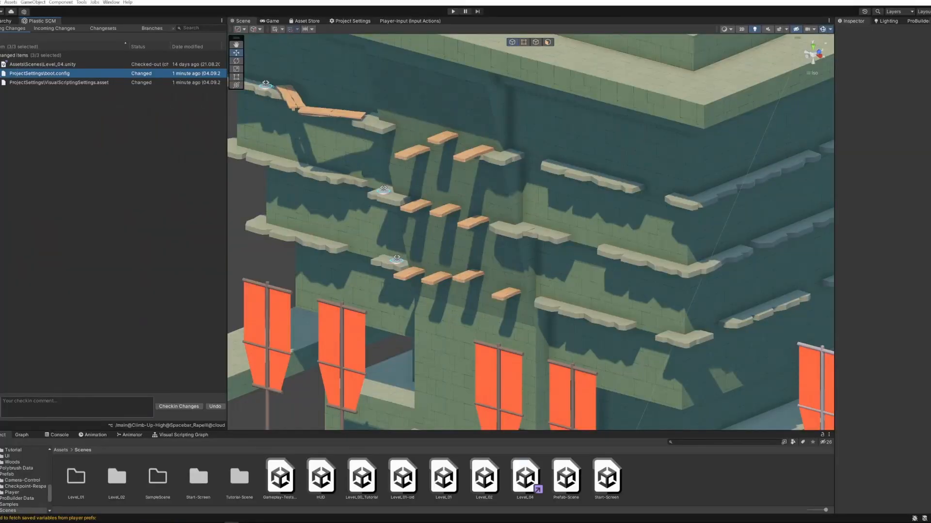
{"action": "type", "text": "Update"}
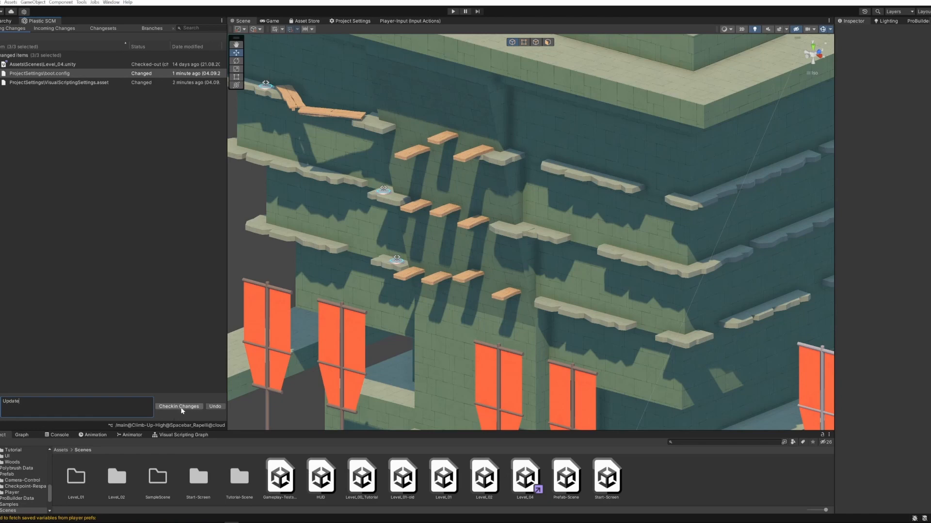
{"action": "left_click", "coordinate": [178, 407]}
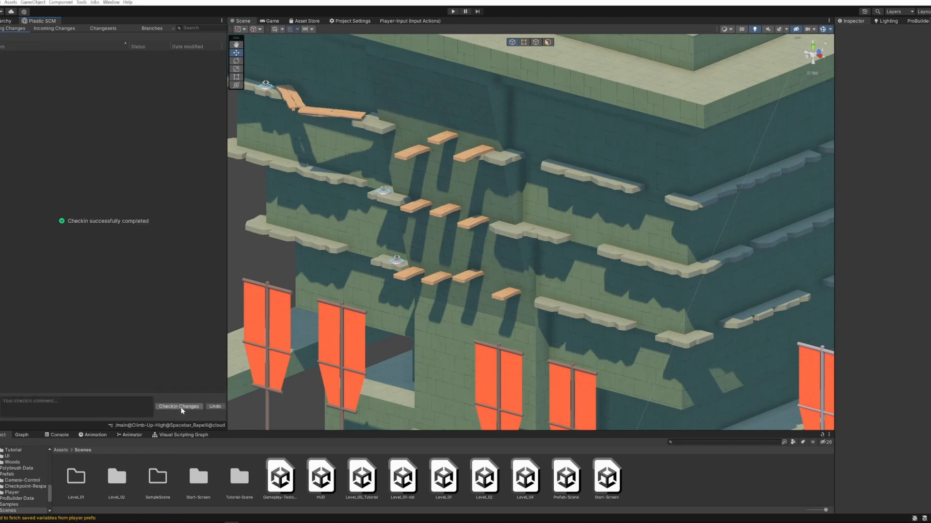